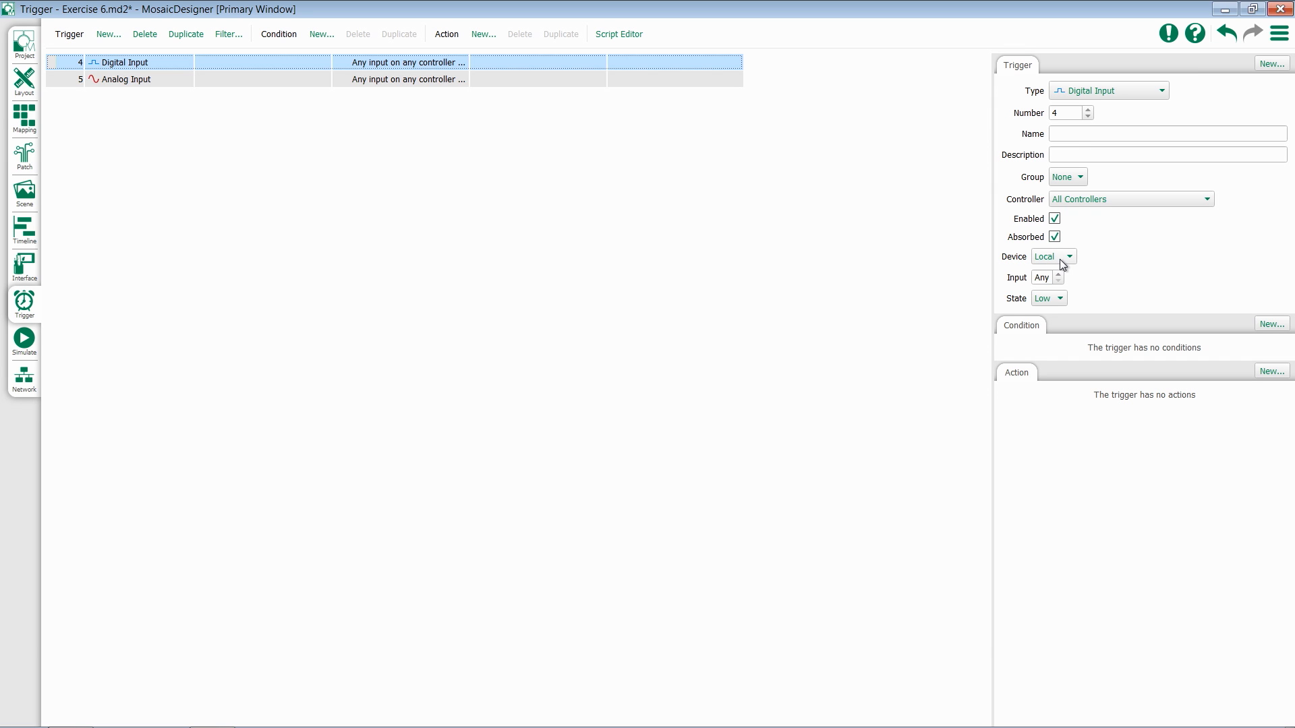
- Review the Digital Input trigger's device choices, trying RIO 80 and keeping Local
left_click(1053, 256)
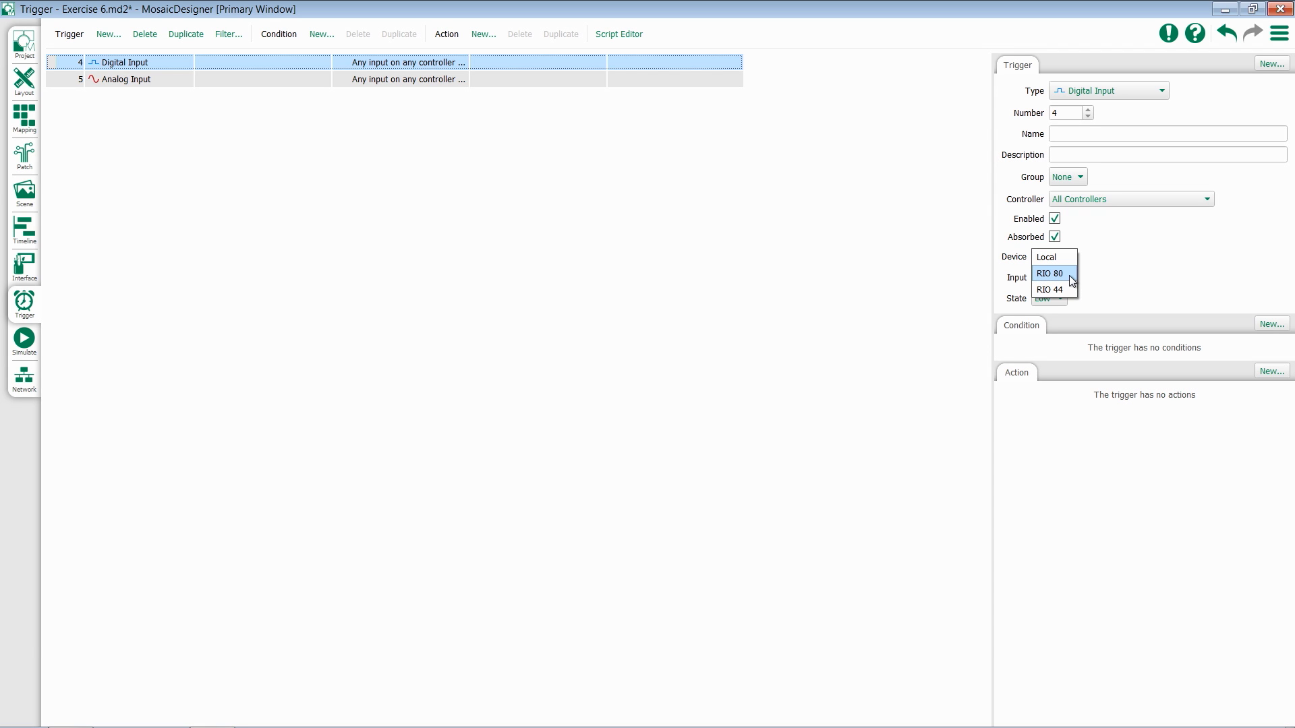
left_click(1050, 273)
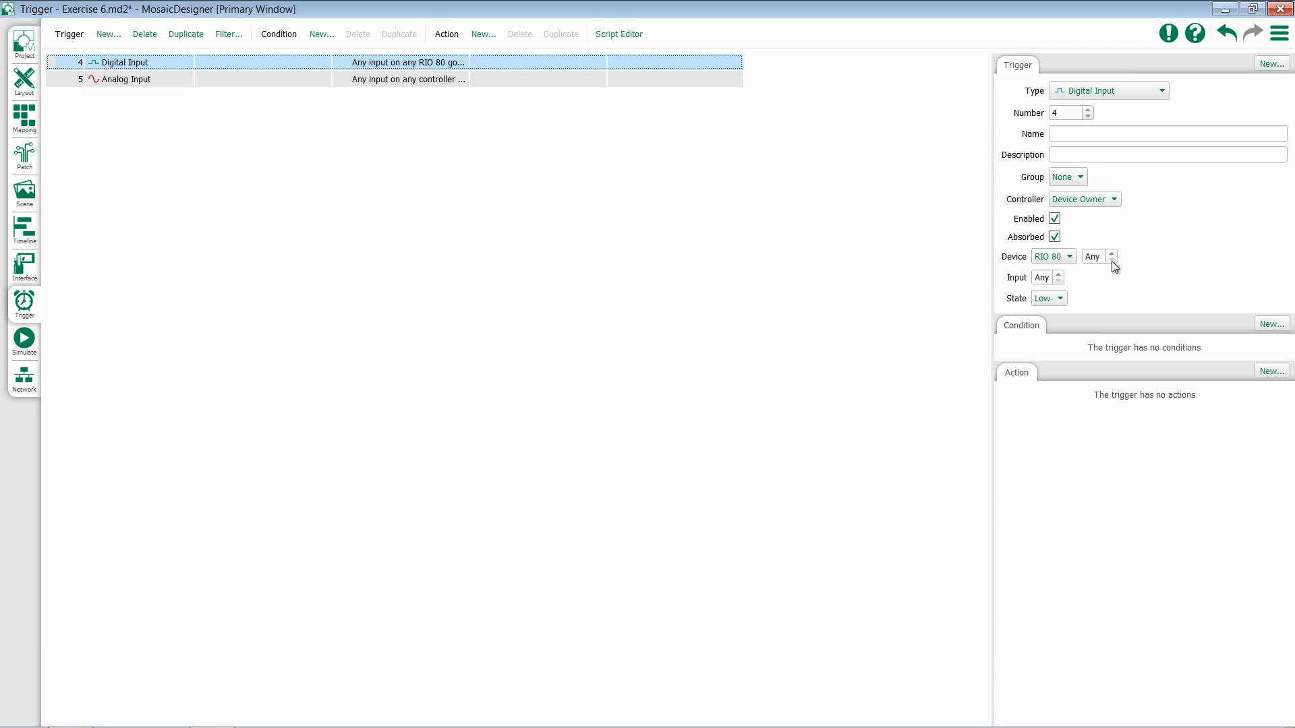
left_click(1053, 256)
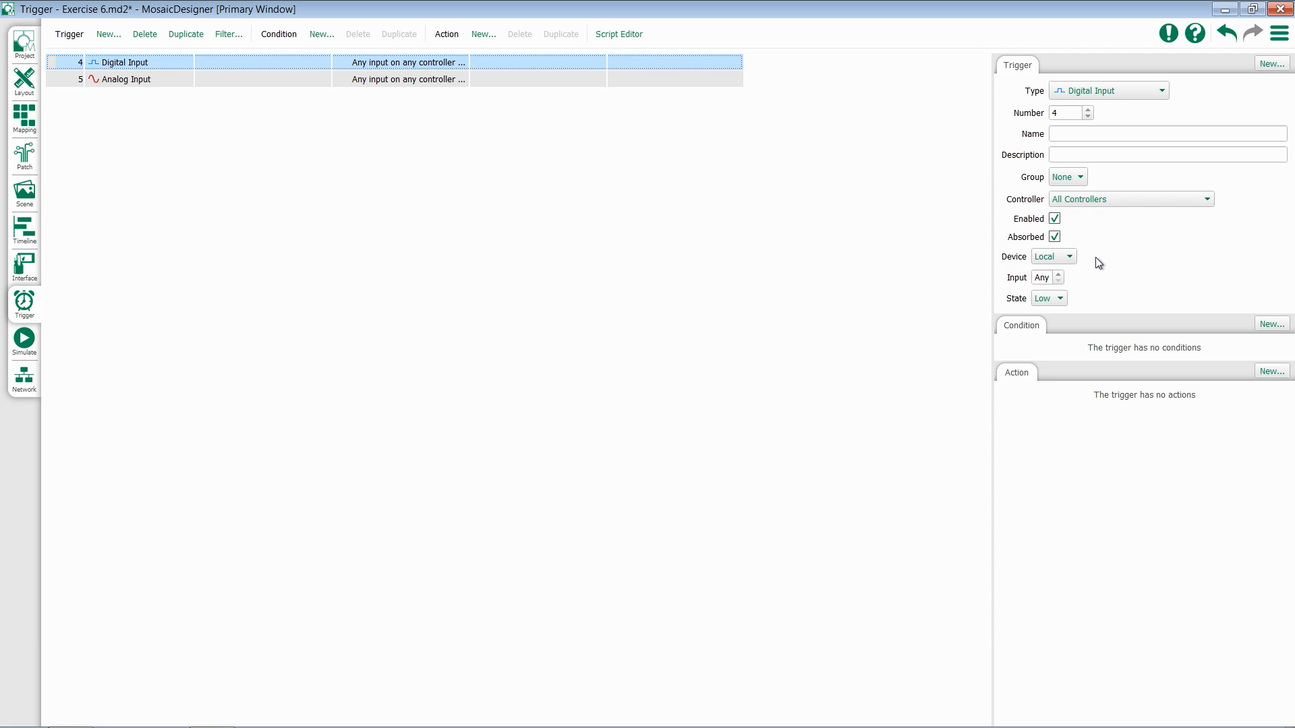
mouse_move(1035, 288)
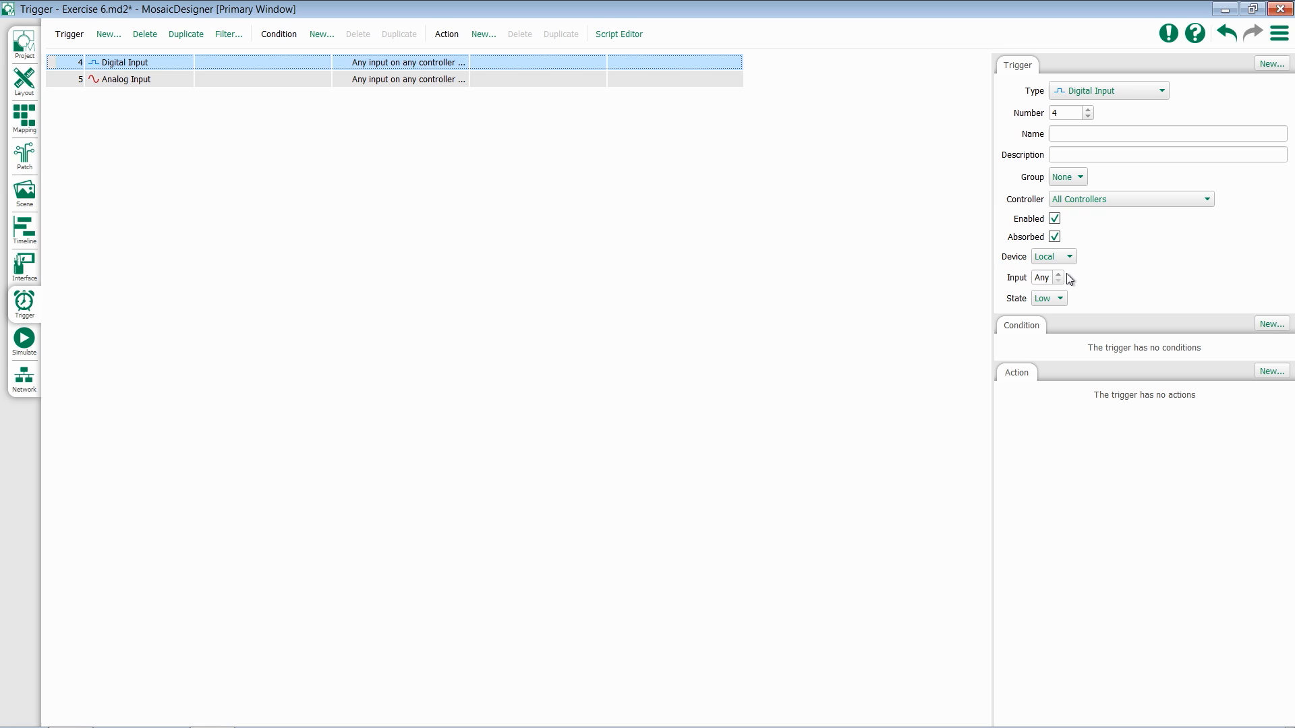
mouse_move(1061, 278)
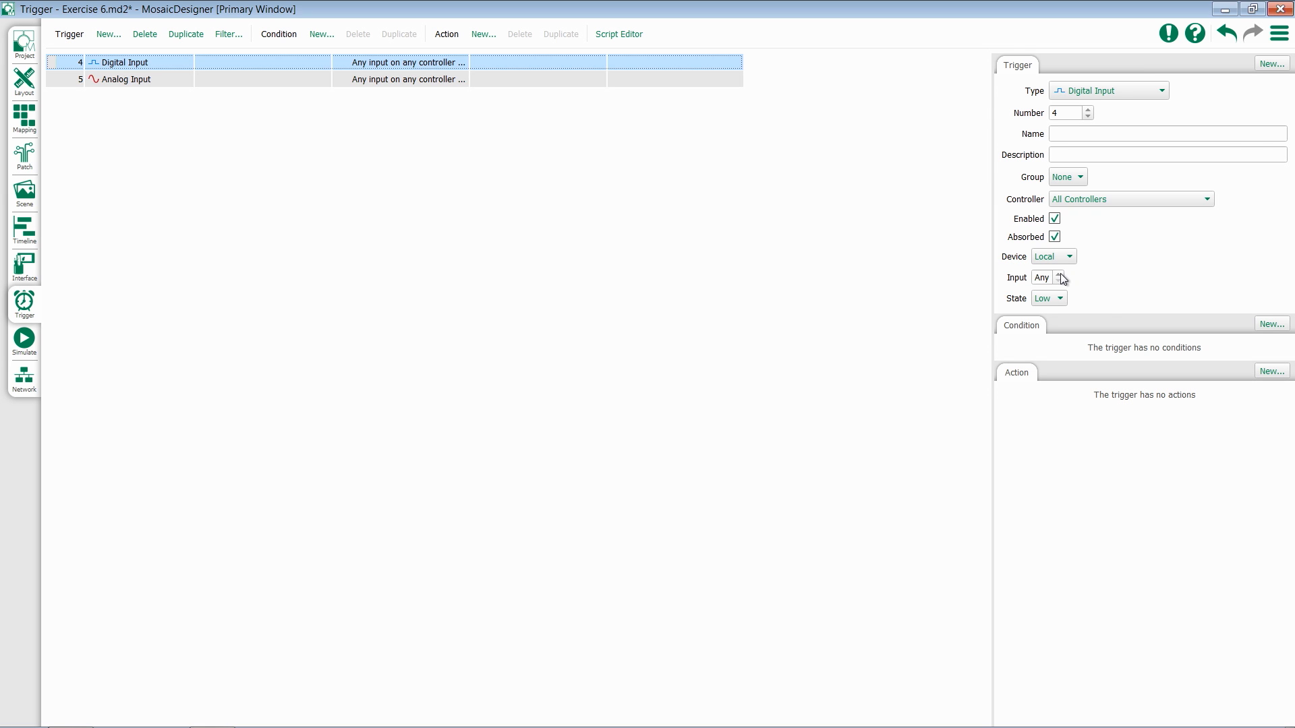
- Set the Digital Input trigger to input 1 with state Low
left_click(1049, 298)
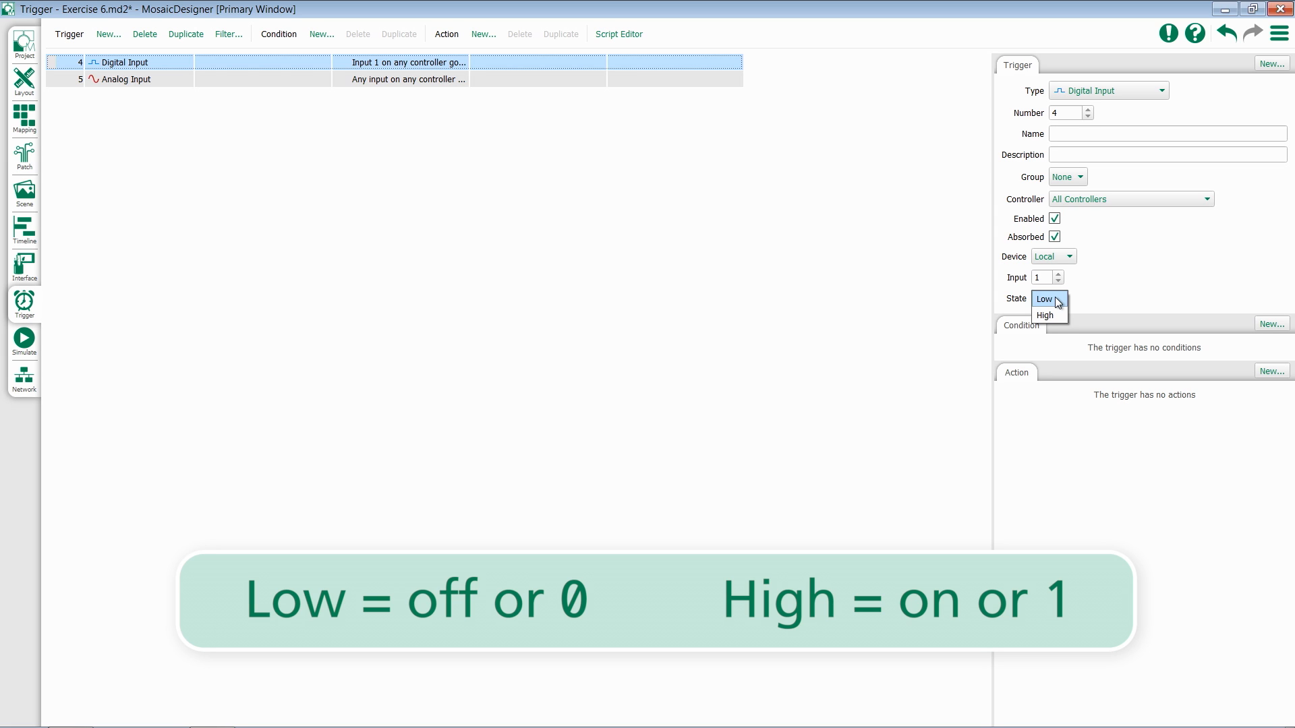
left_click(1042, 298)
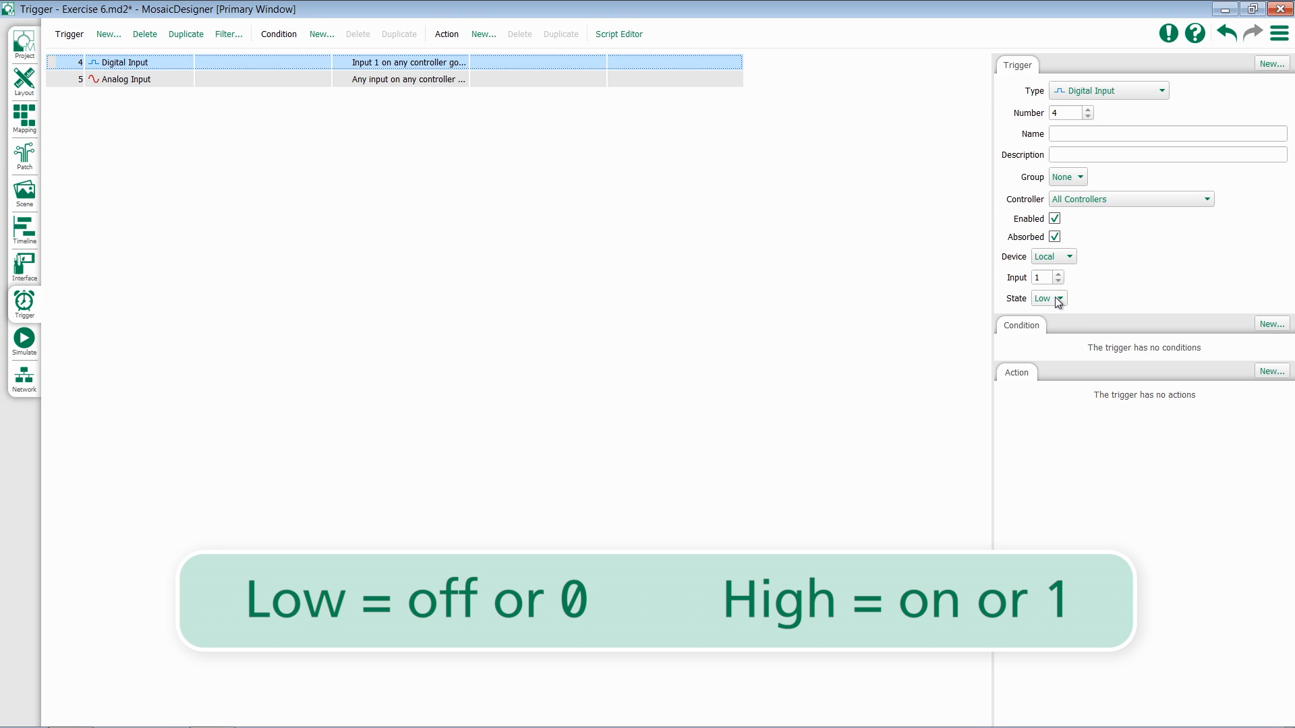
mouse_move(1102, 403)
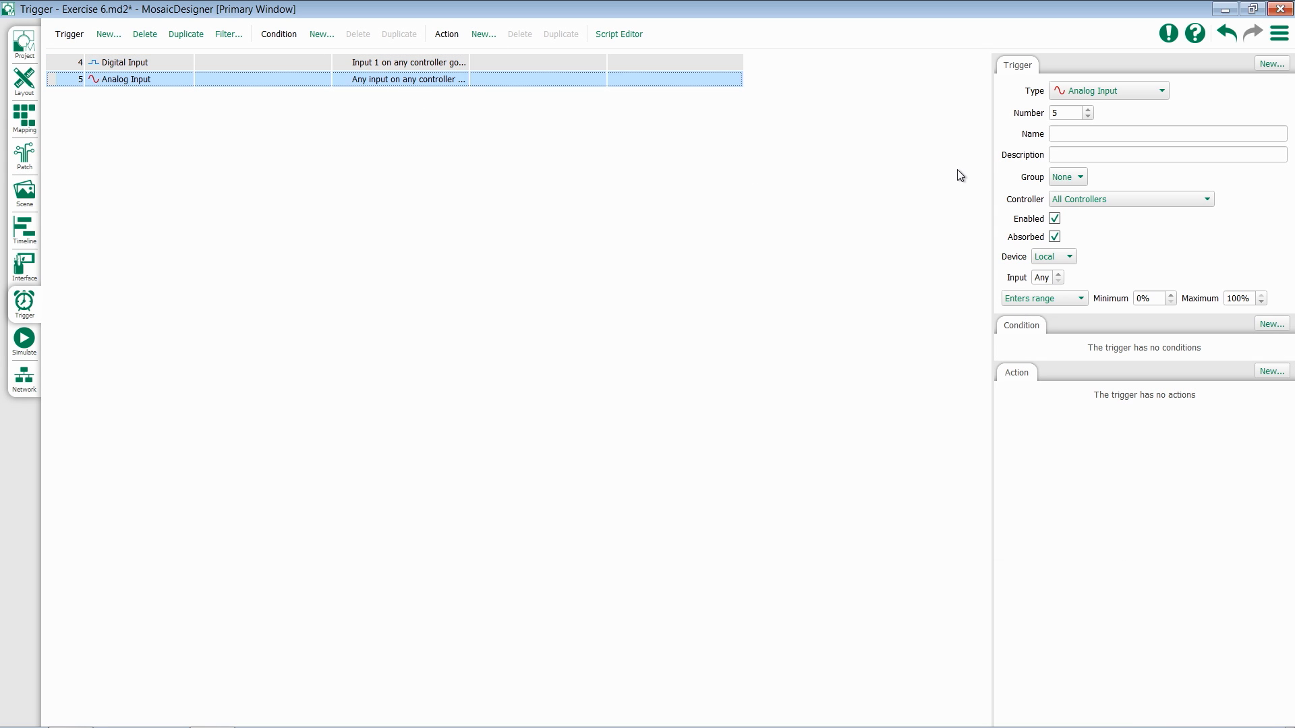
mouse_move(1099, 272)
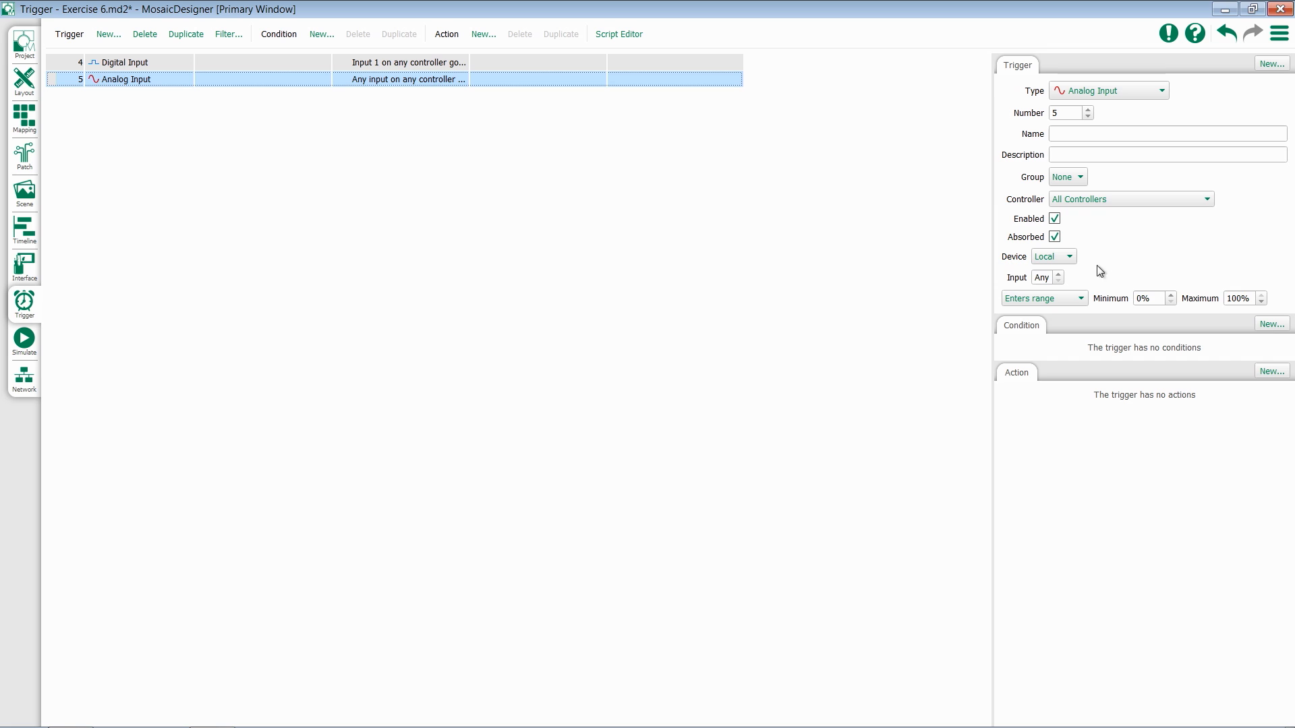
- Keep the Analog Input trigger on the Local device with any input
left_click(1053, 257)
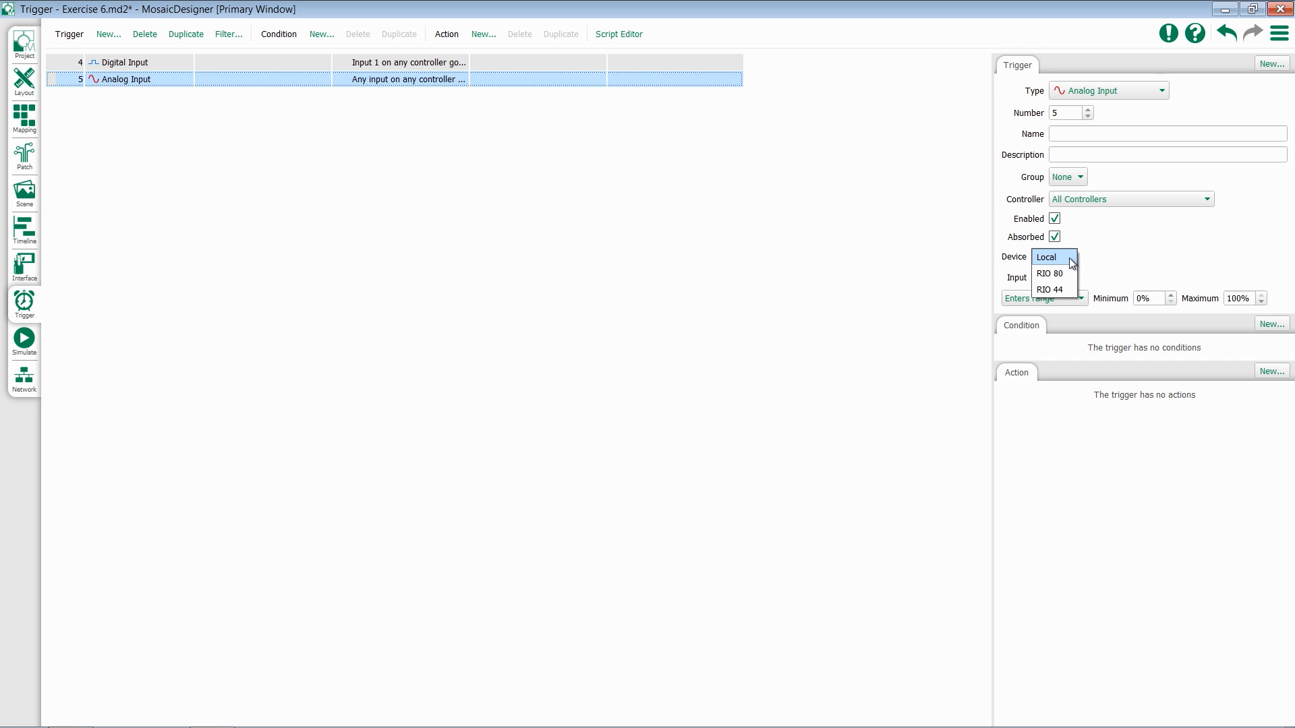
left_click(1049, 256)
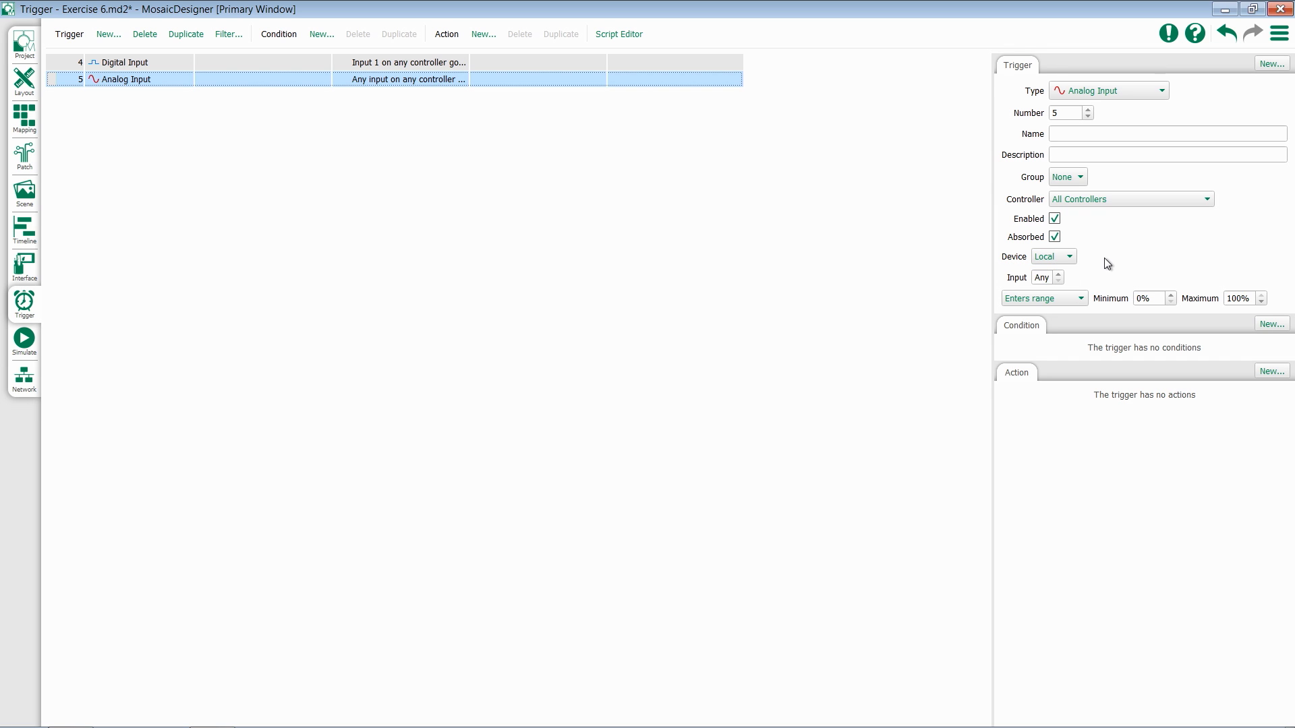
mouse_move(1060, 281)
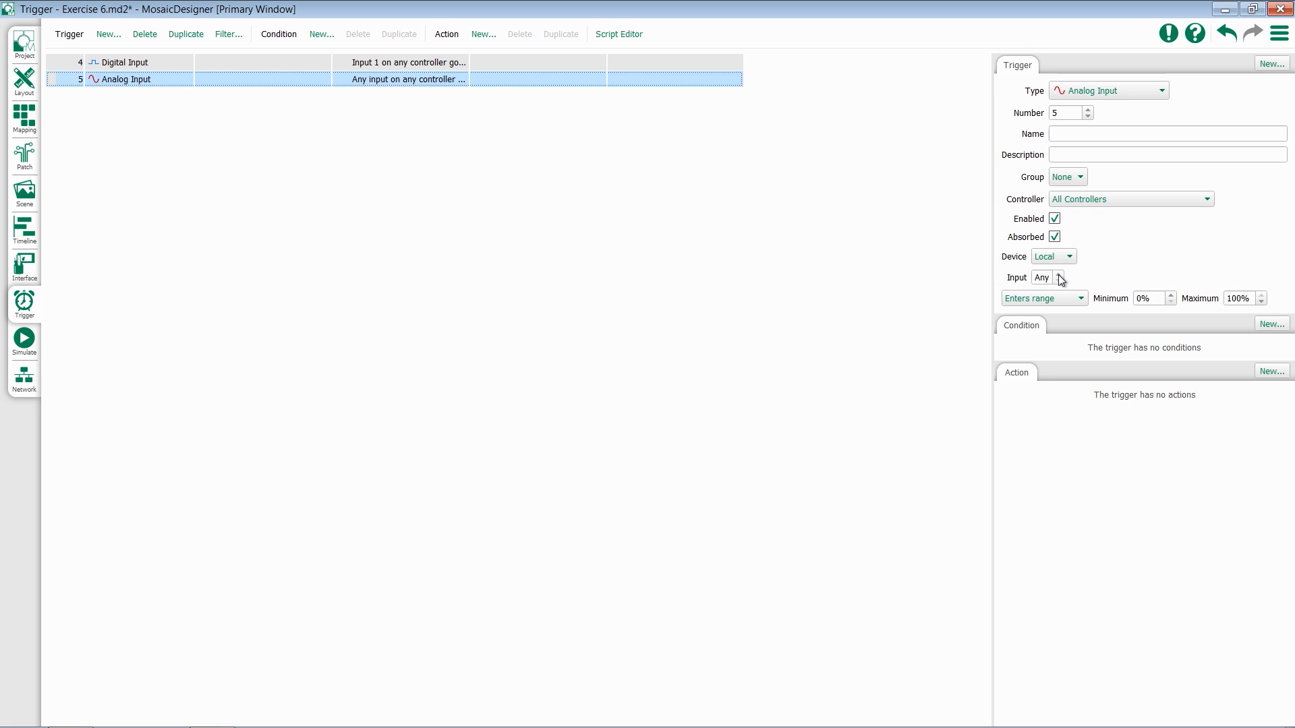
left_click(1043, 298)
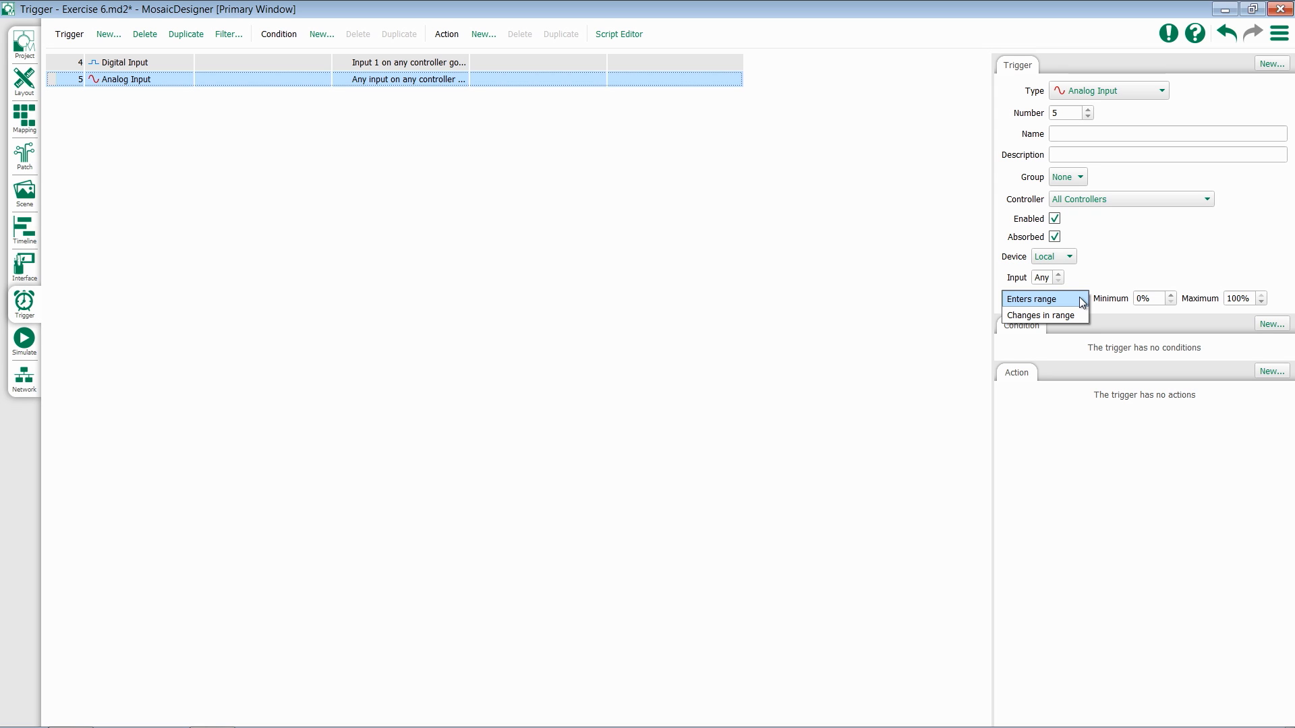
- Keep the Analog Input trigger's mode at Enters range
left_click(1030, 298)
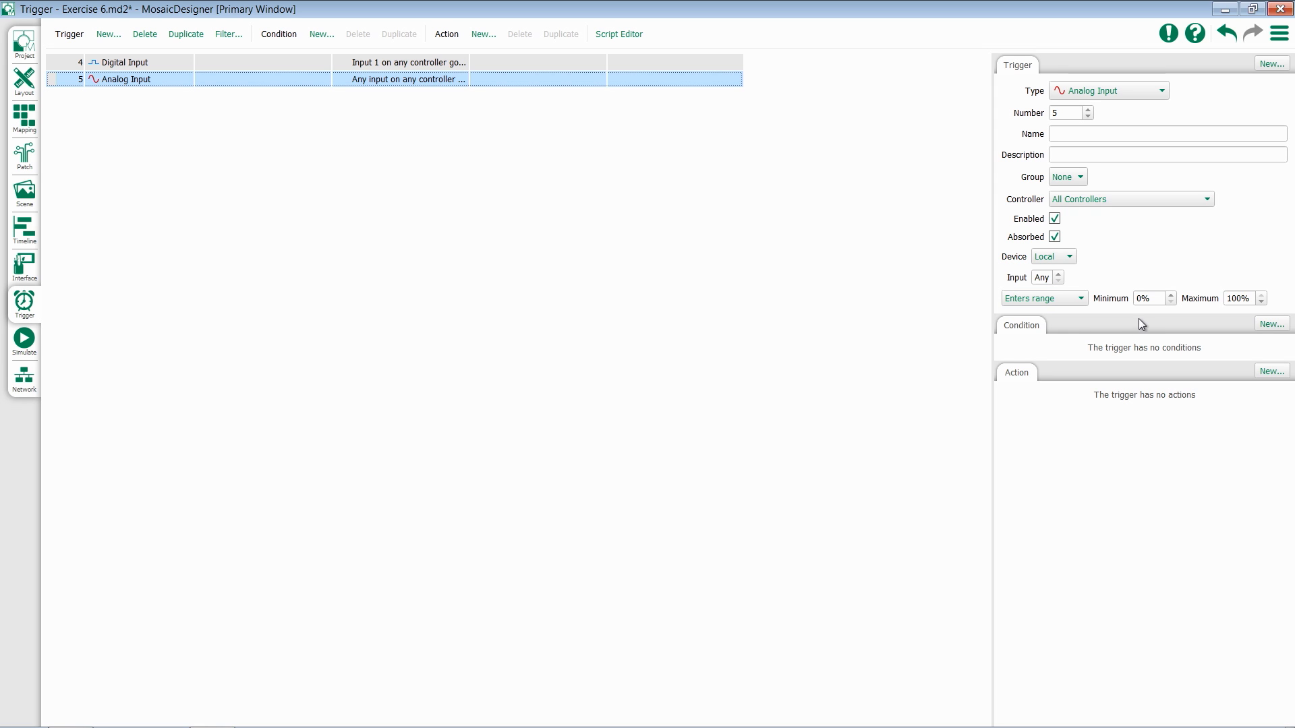
mouse_move(1206, 325)
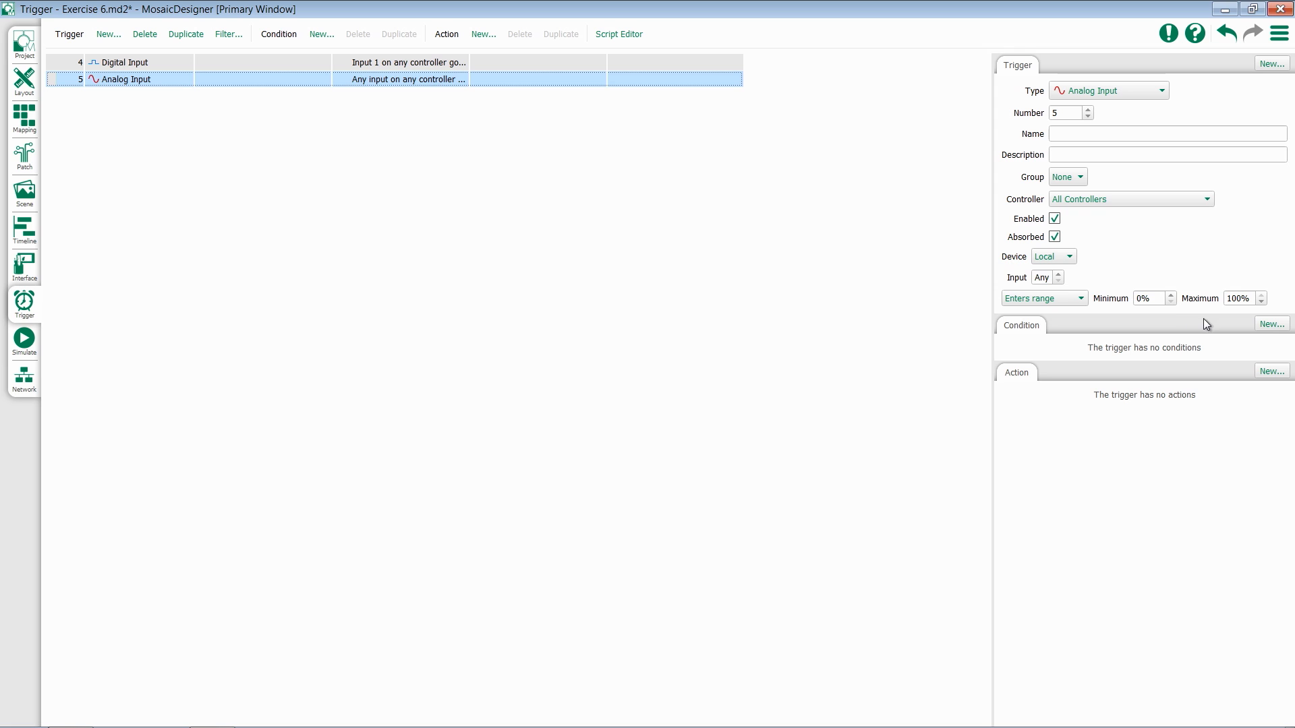
mouse_move(1132, 322)
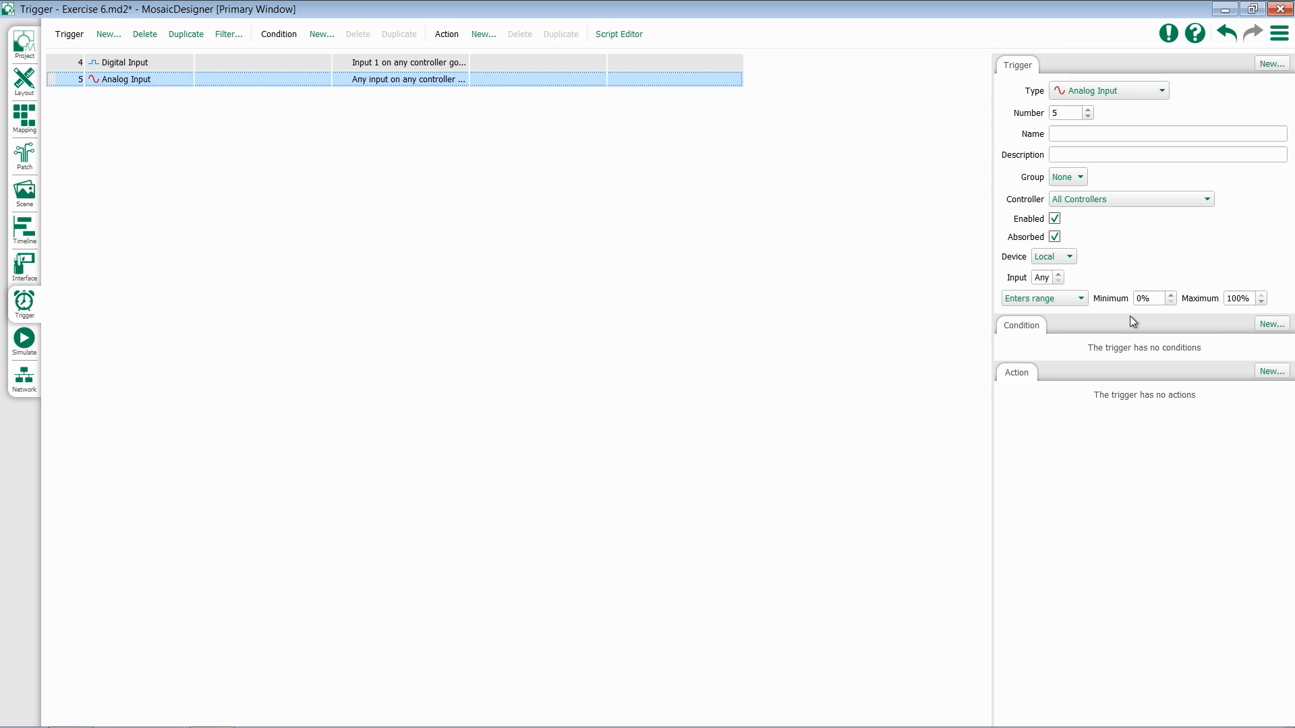
mouse_move(1156, 299)
type("50")
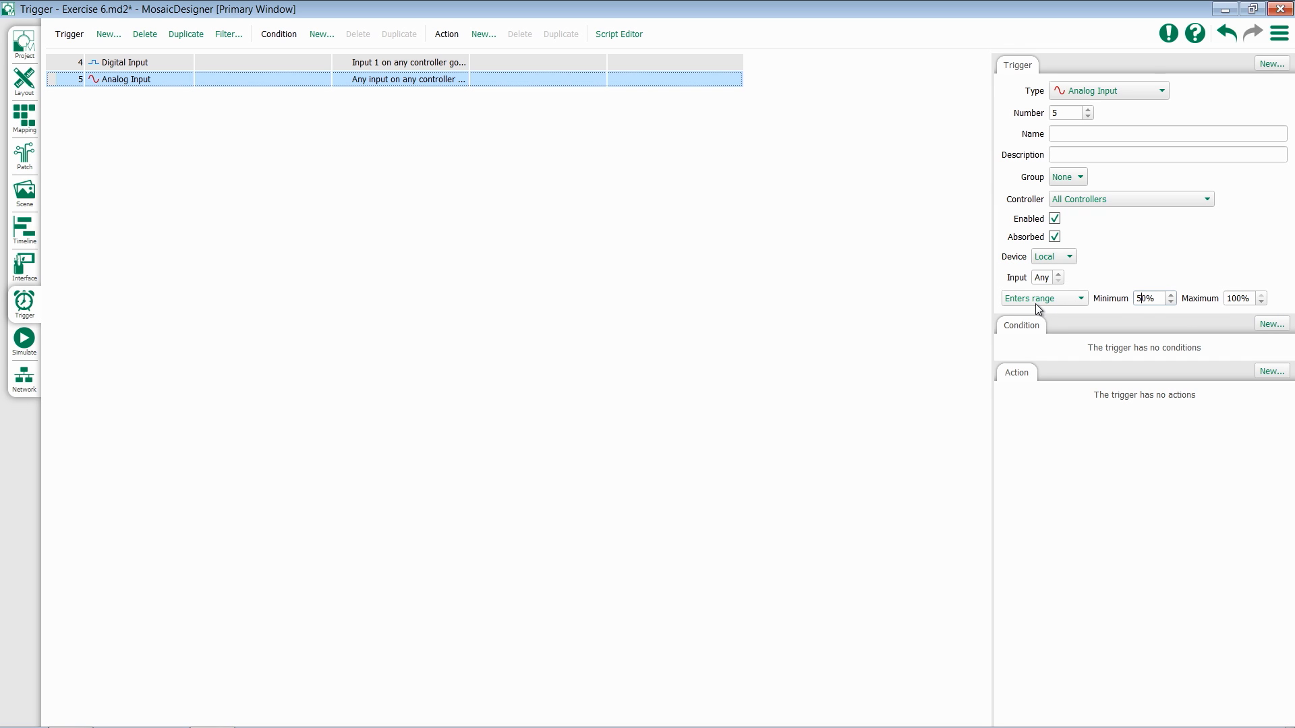
mouse_move(1068, 312)
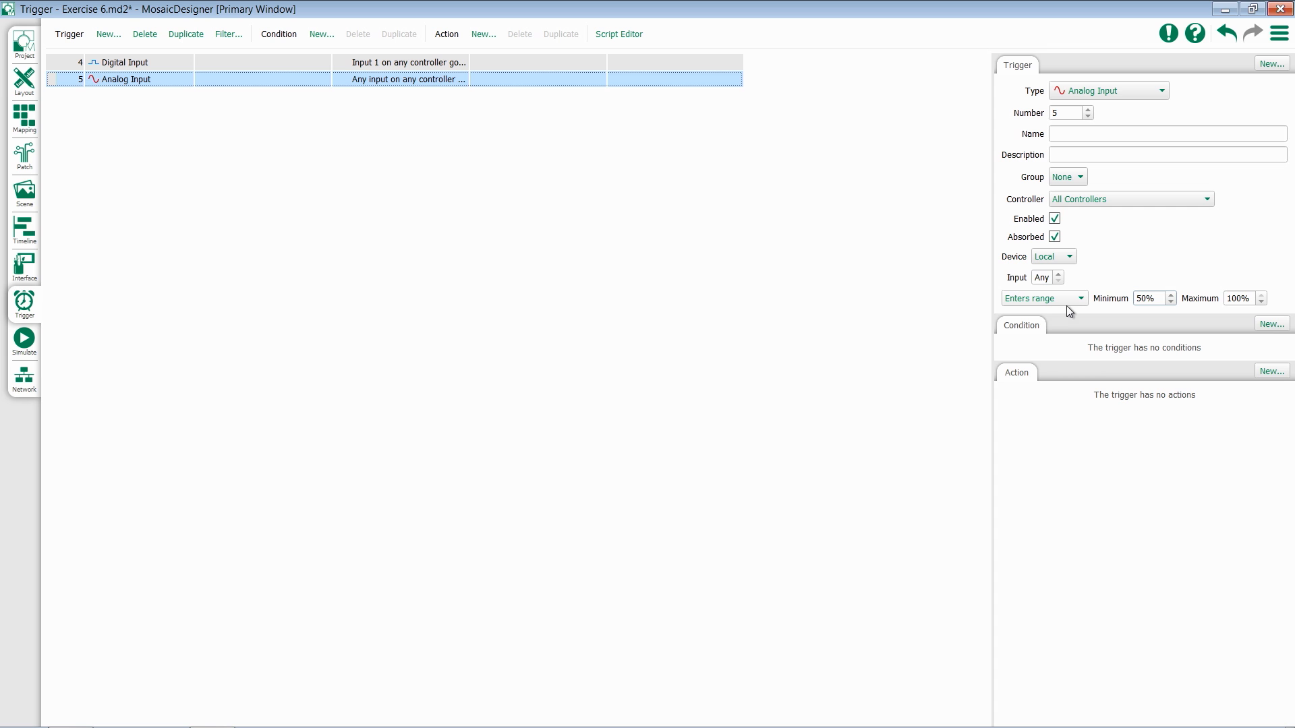